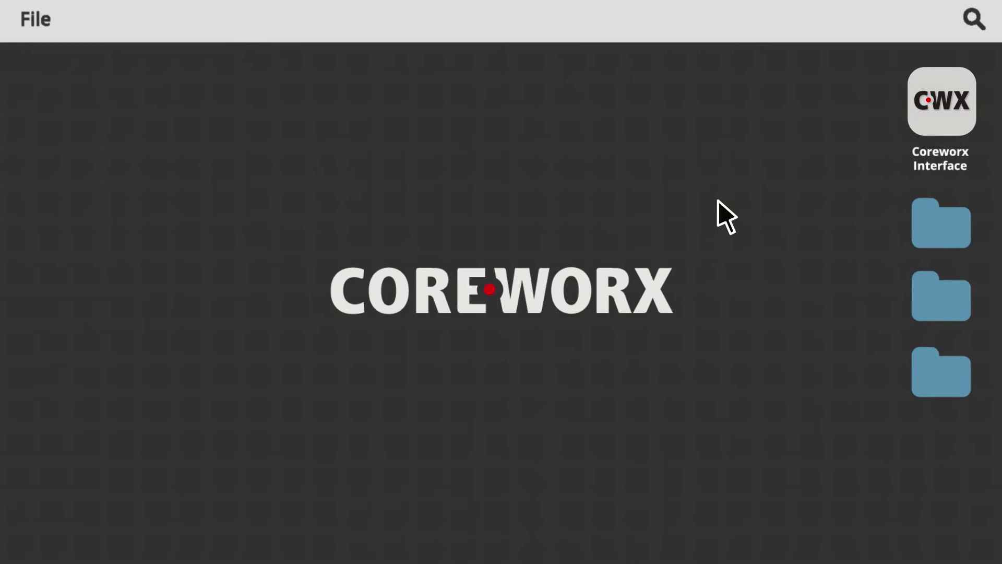
mouse_move(781, 192)
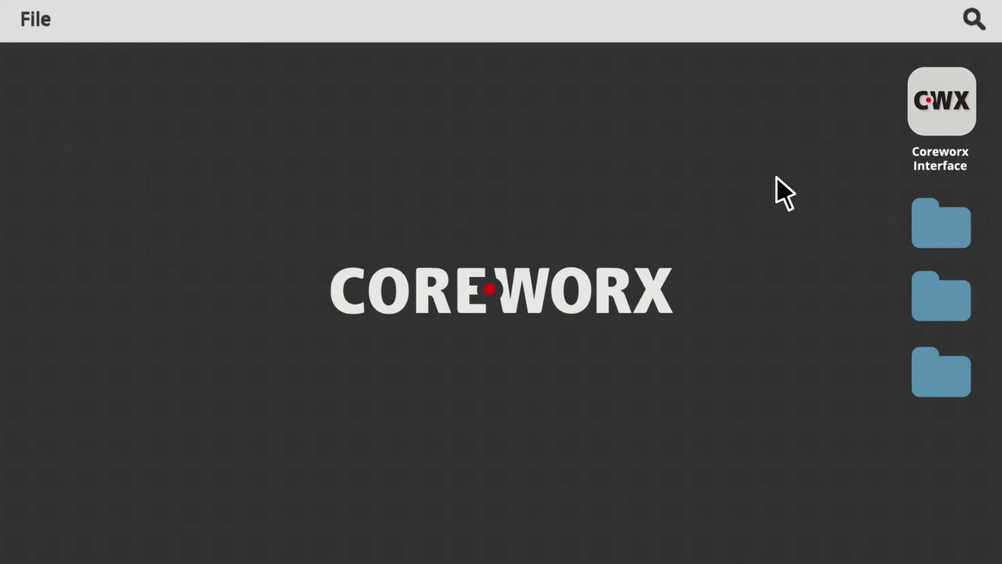
mouse_move(941, 126)
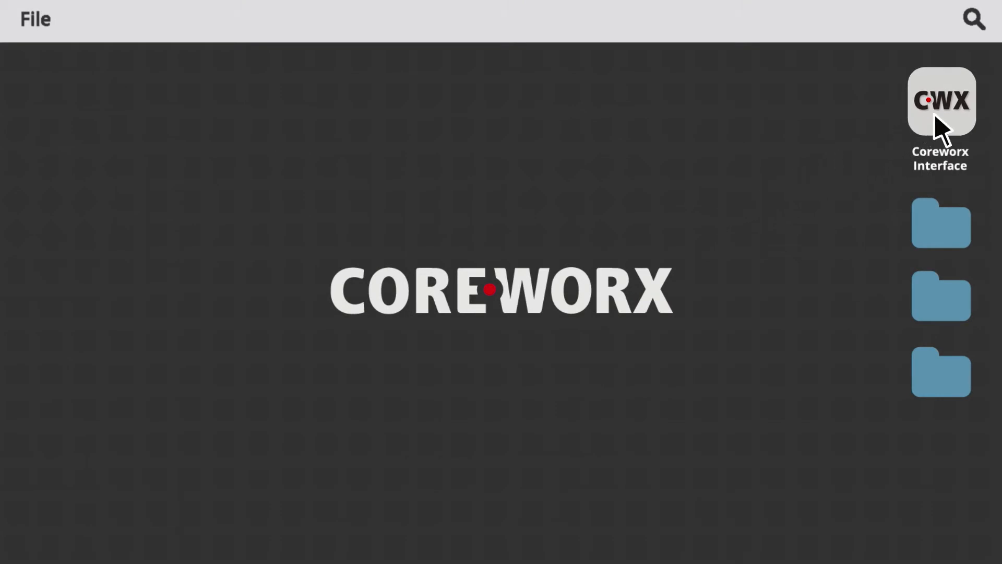
- Launch Coreworx Interface Management to reach the Interface Register for an Agreements search
left_click(941, 100)
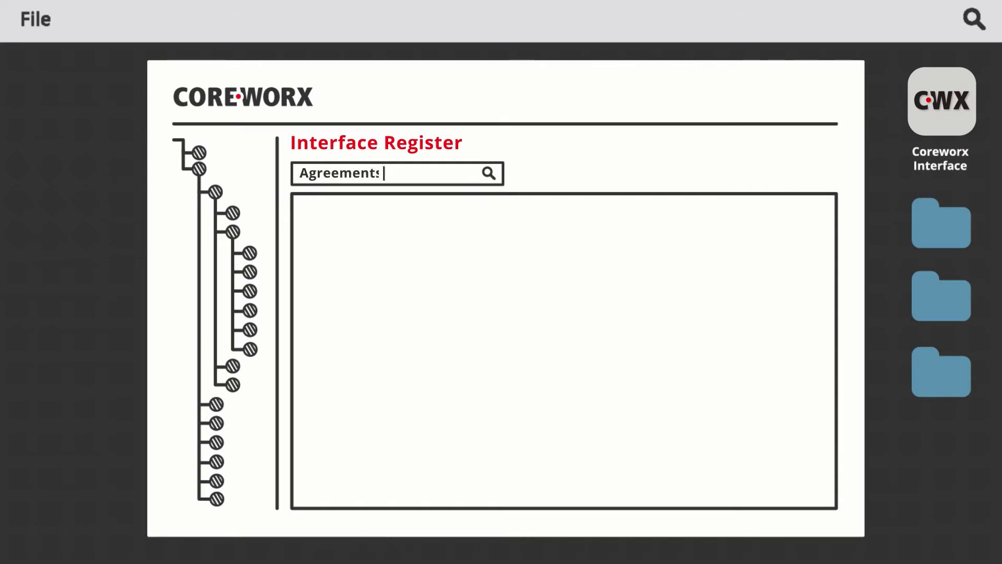